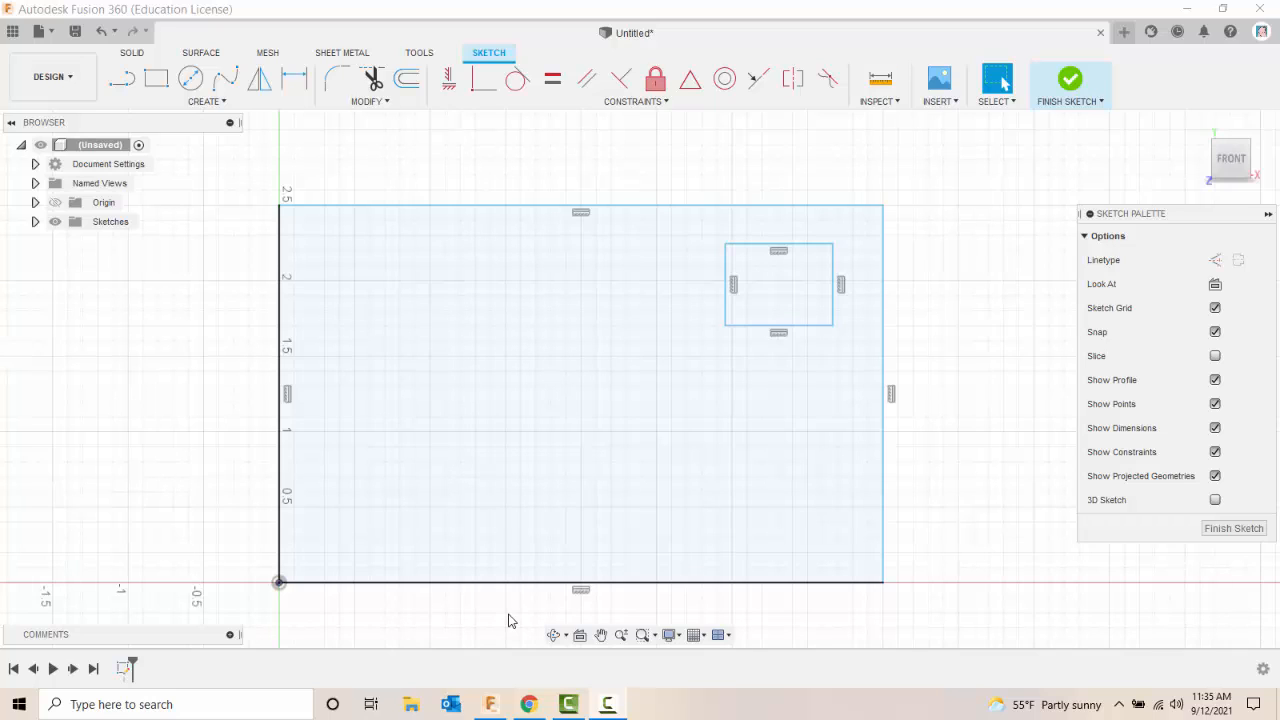
mouse_move(530, 612)
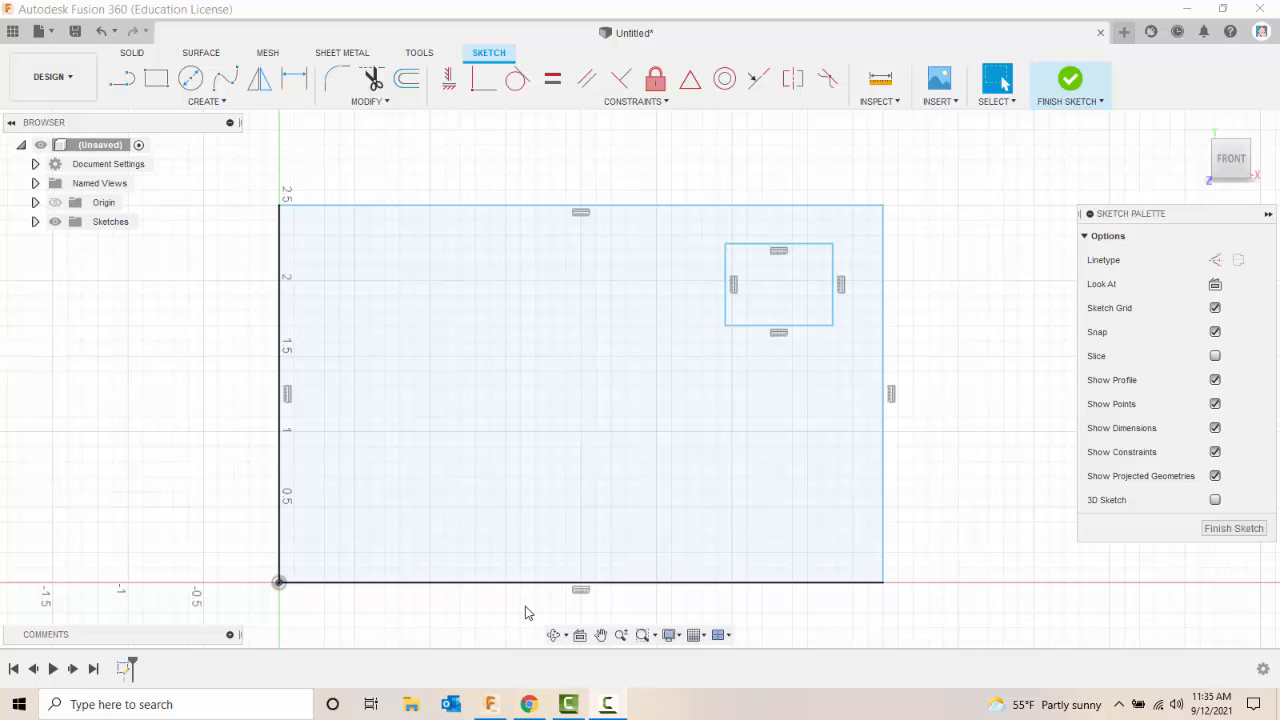
Enable the Construction linetype so new sketch lines are drawn dashed
click(650, 544)
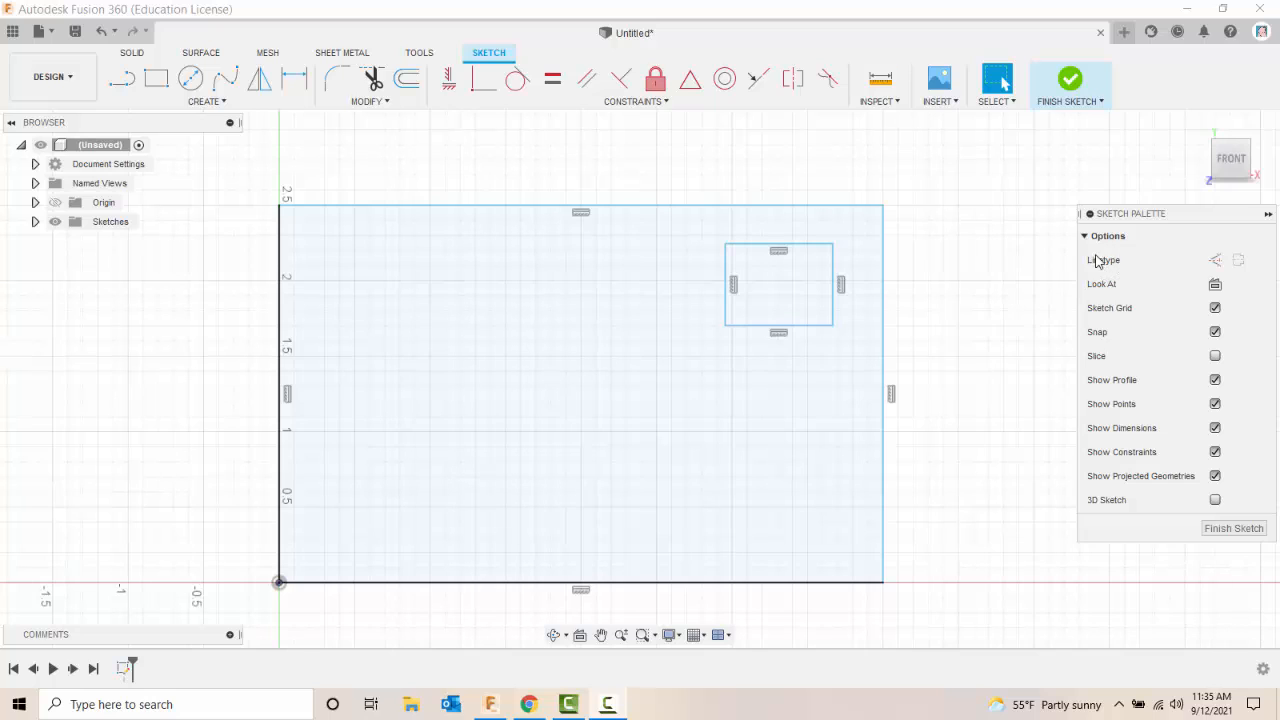
mouse_move(1216, 260)
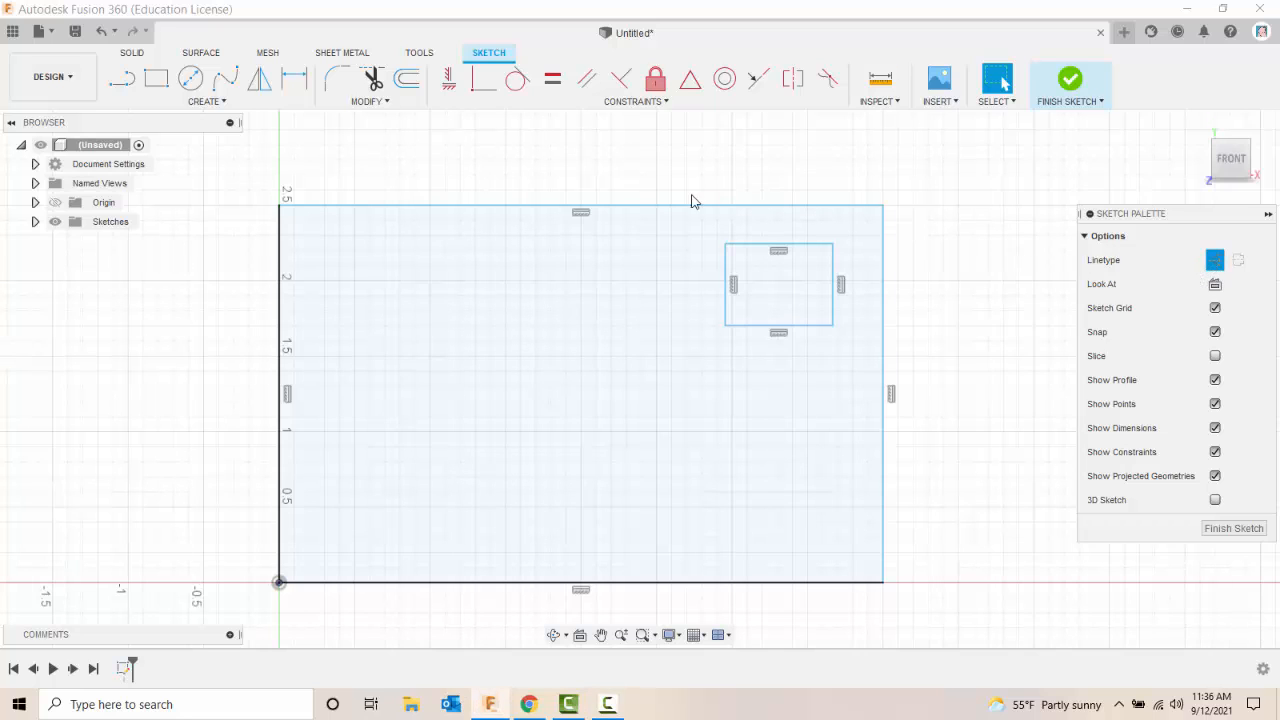
mouse_move(122, 78)
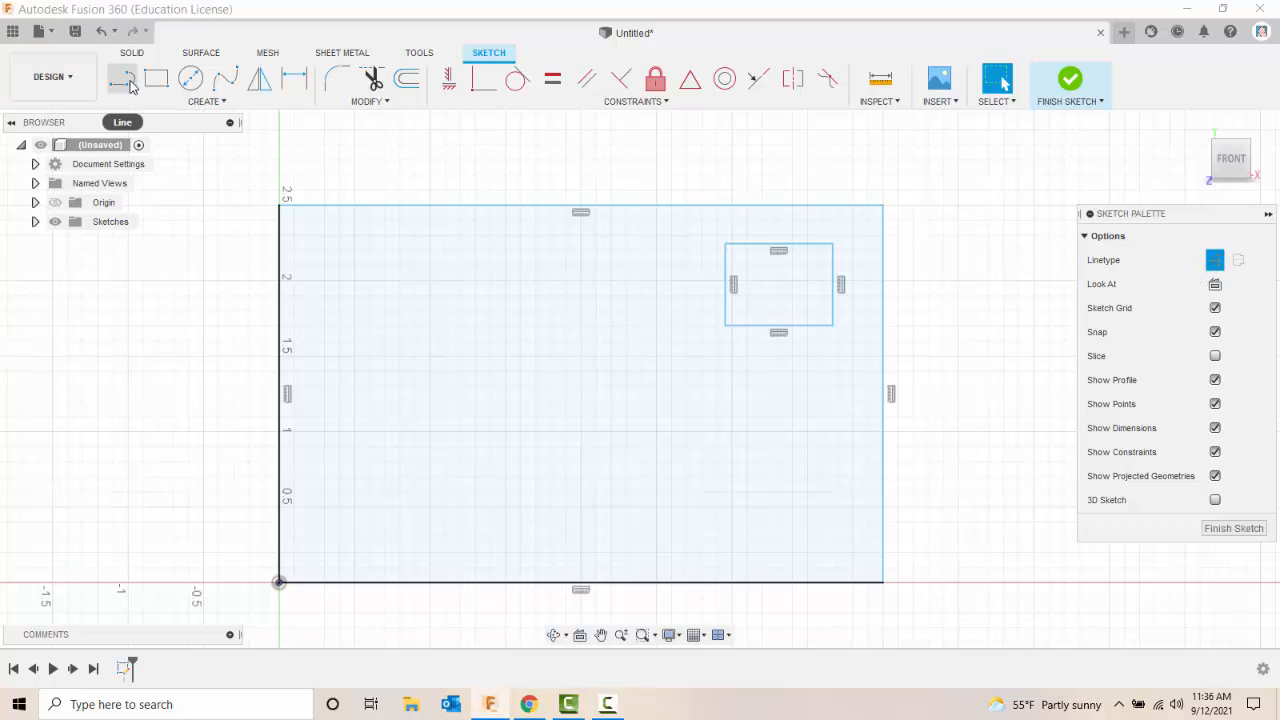
Start a construction diagonal with the Line tool from the small rectangle's corner
click(120, 78)
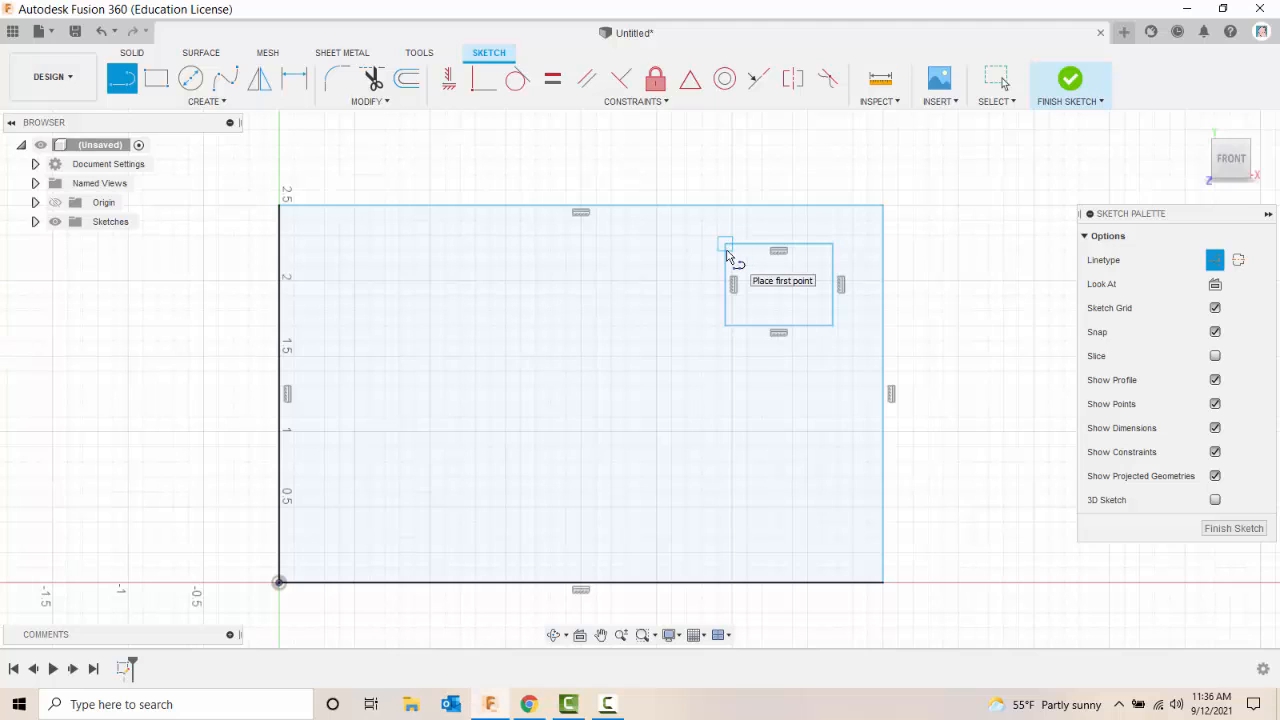
click(832, 324)
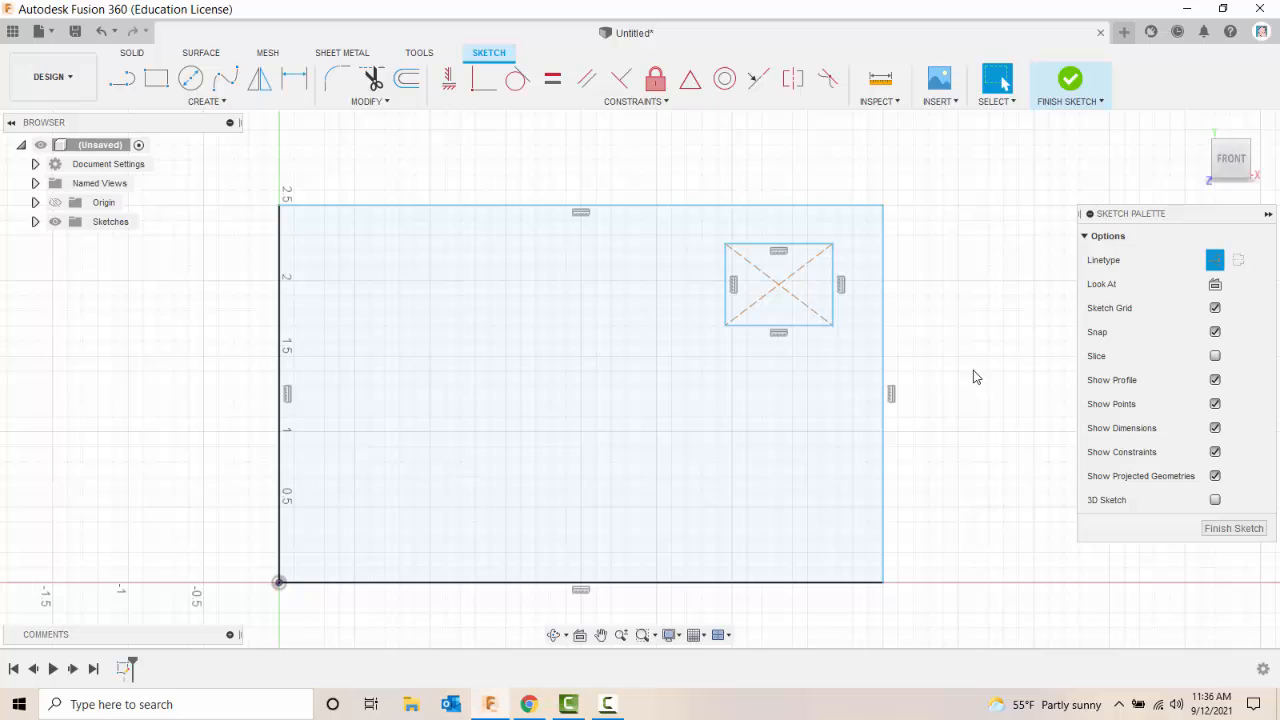
mouse_move(1070, 252)
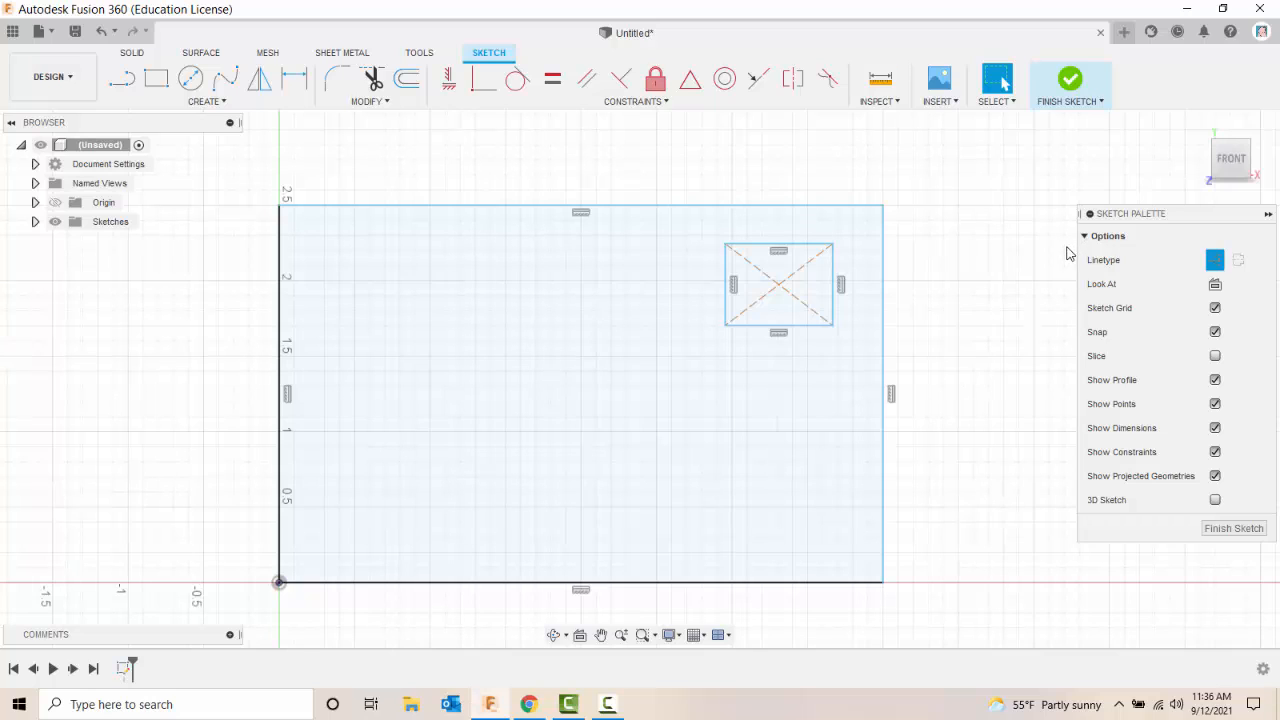
mouse_move(1216, 260)
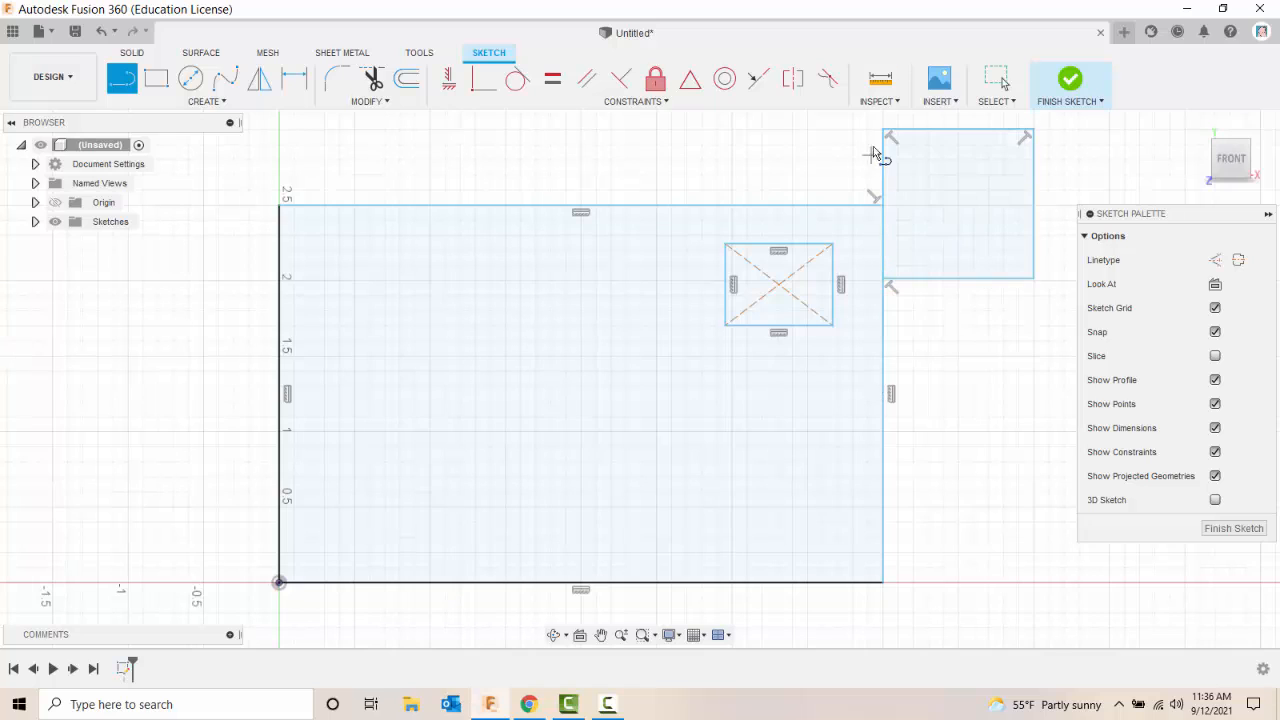
mouse_move(996, 490)
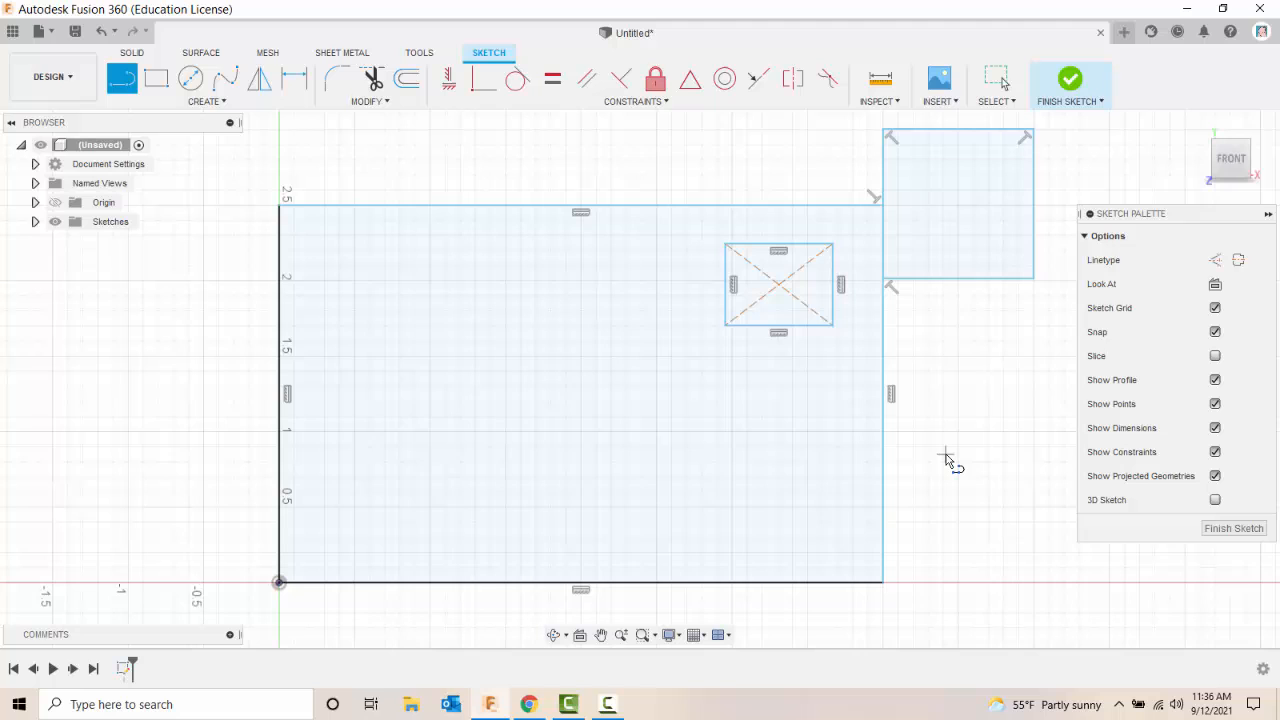
Place a point of the normal-line square at the large rectangle's top-right corner
click(778, 284)
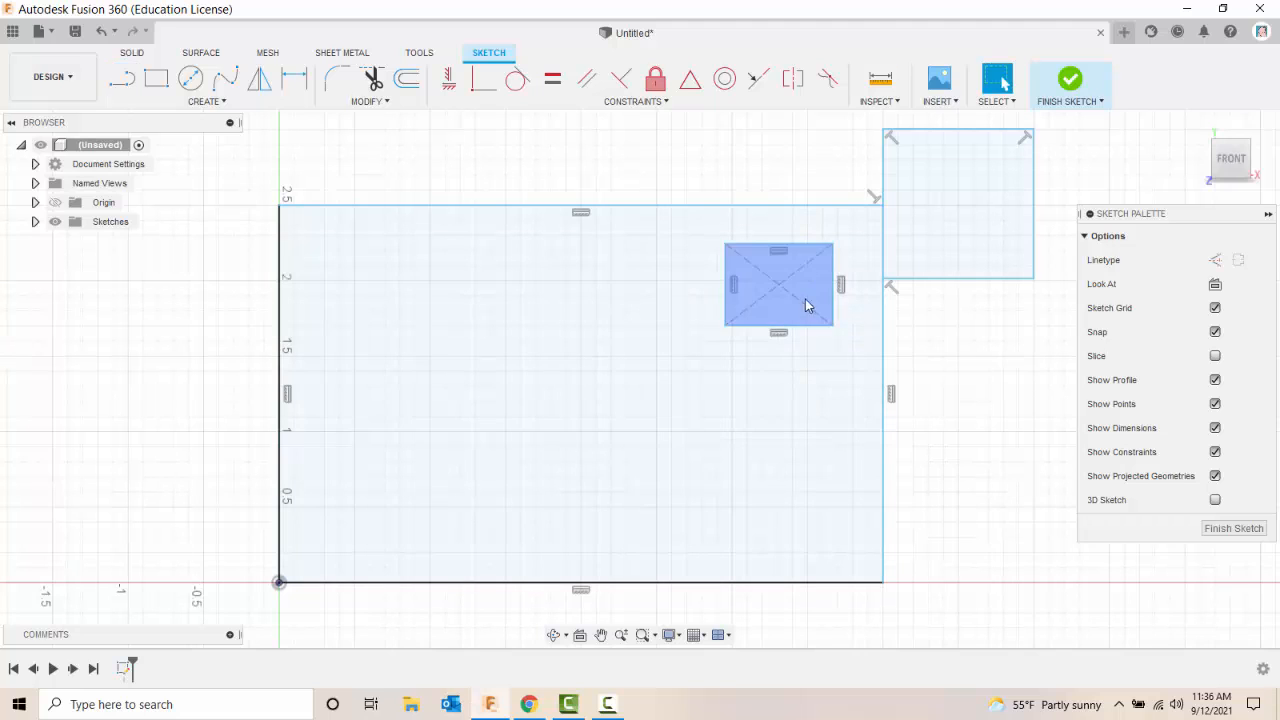
Switch the small rectangle's rising diagonal to a normal solid line via Normal/Construction
click(948, 422)
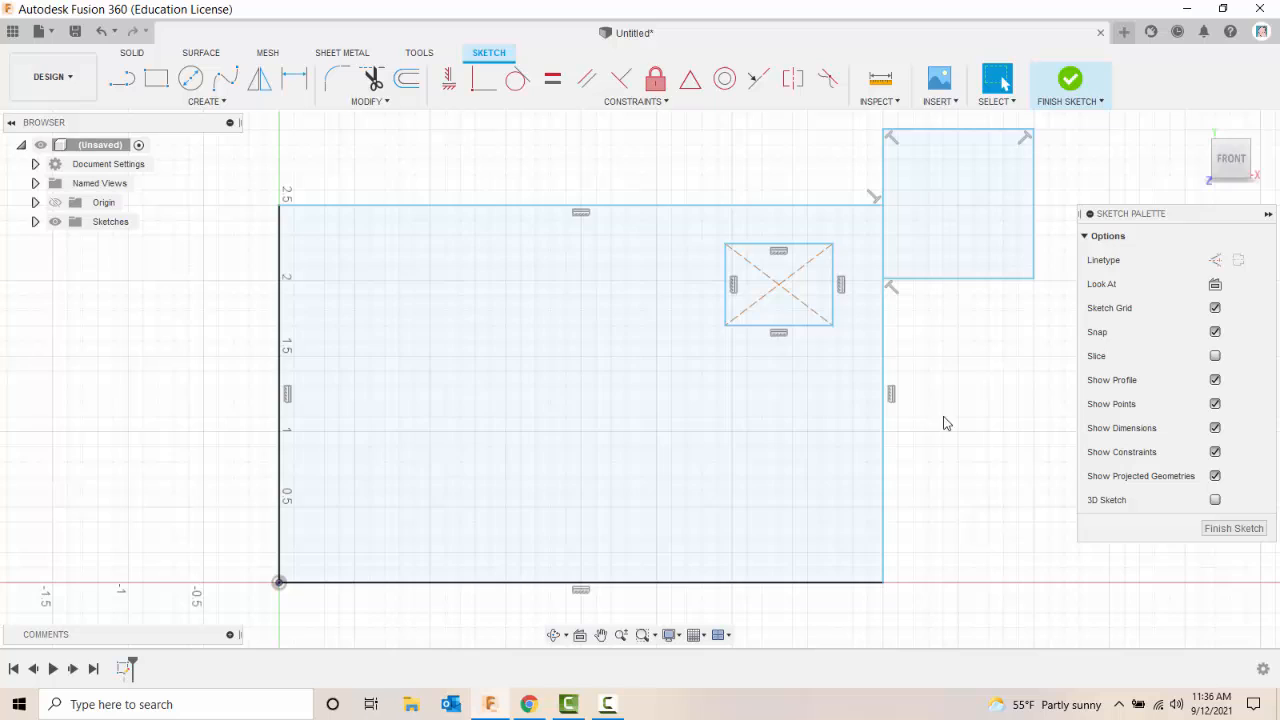
click(768, 302)
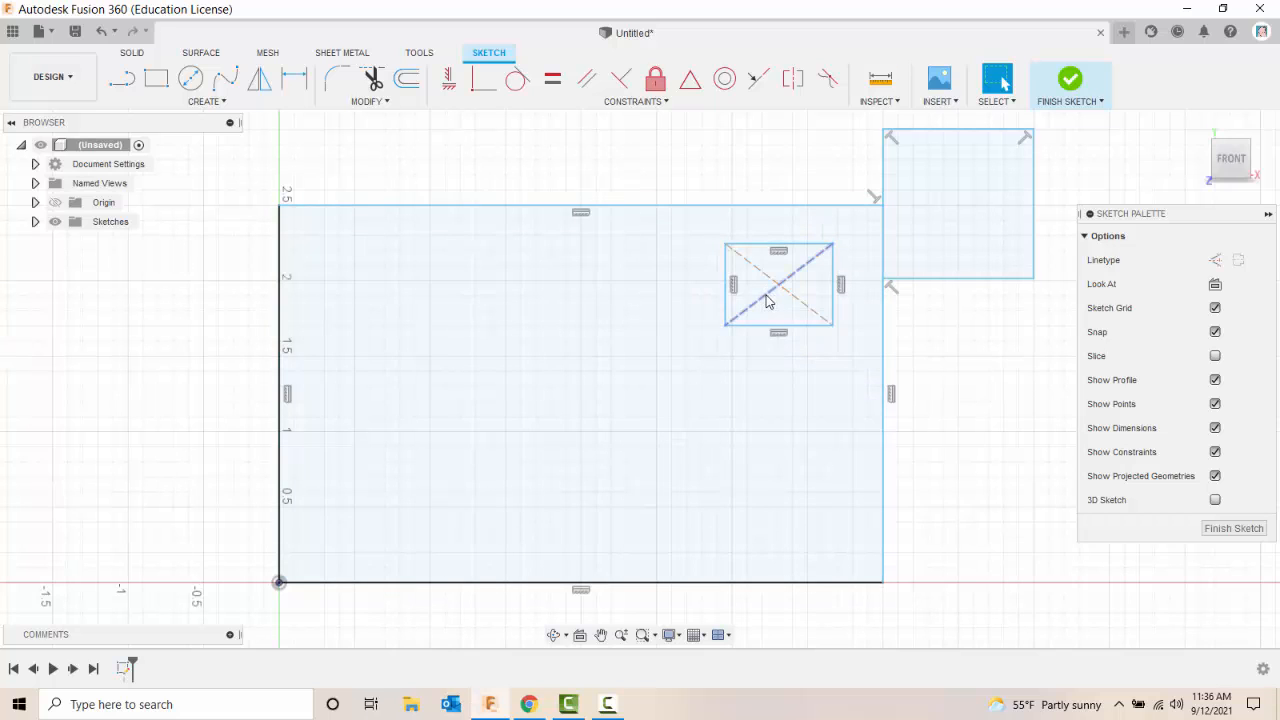
right_click(764, 300)
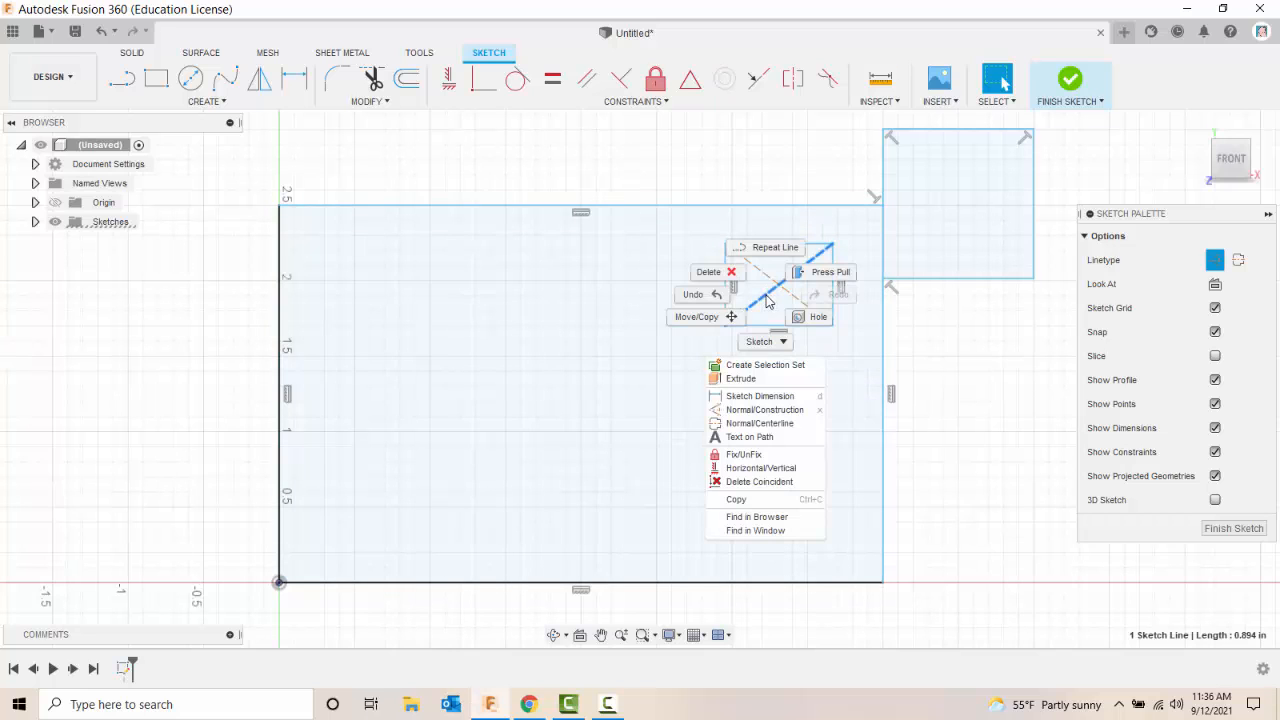
mouse_move(764, 410)
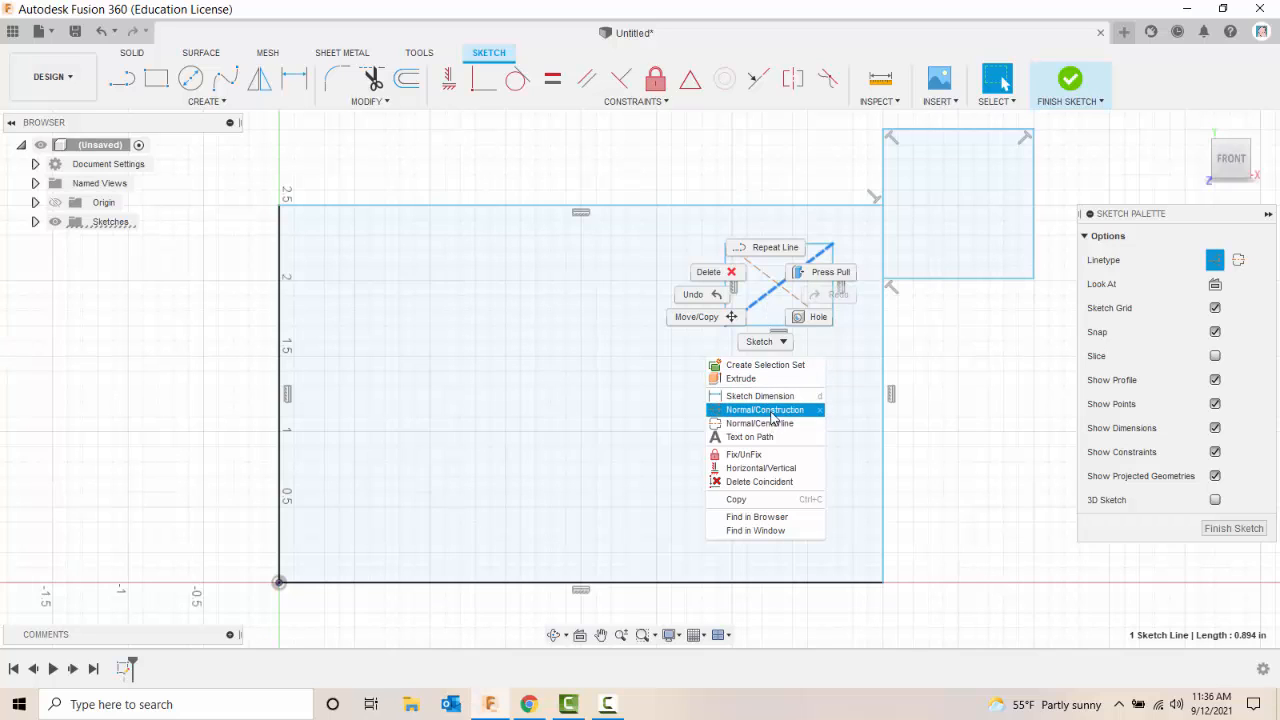
click(764, 410)
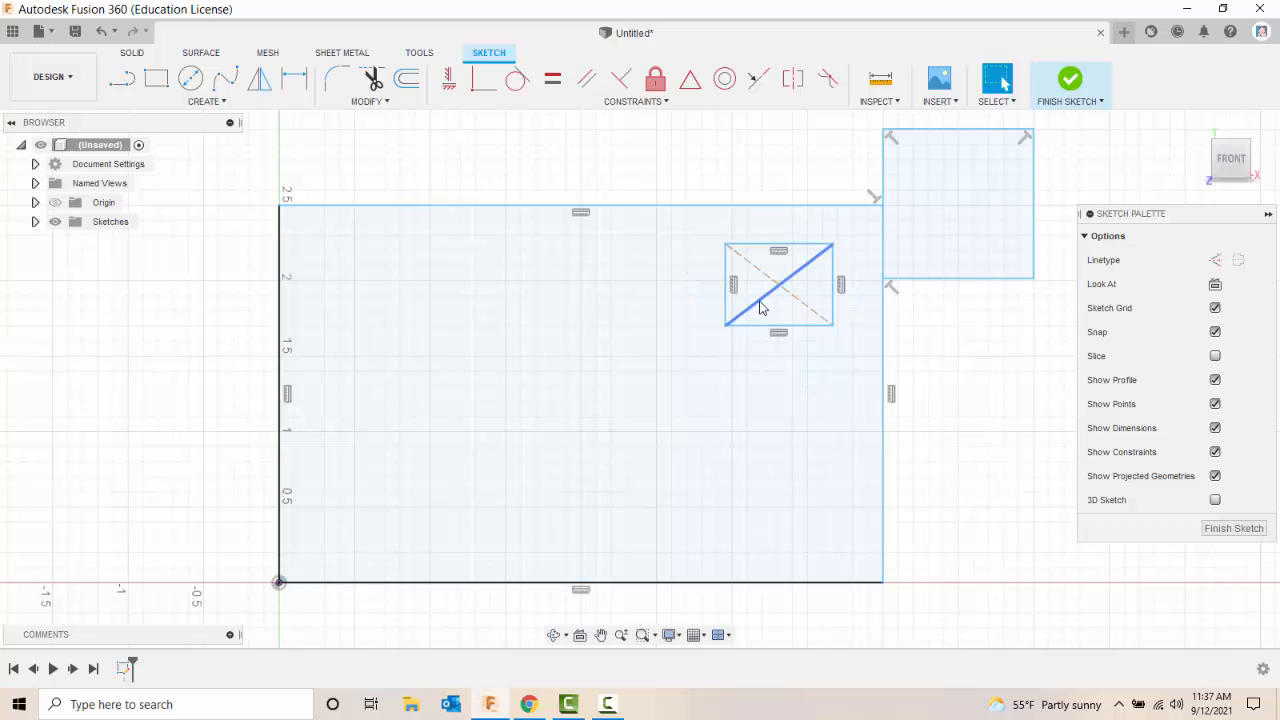
Undo the change so the diagonal is a dashed construction line again
click(760, 316)
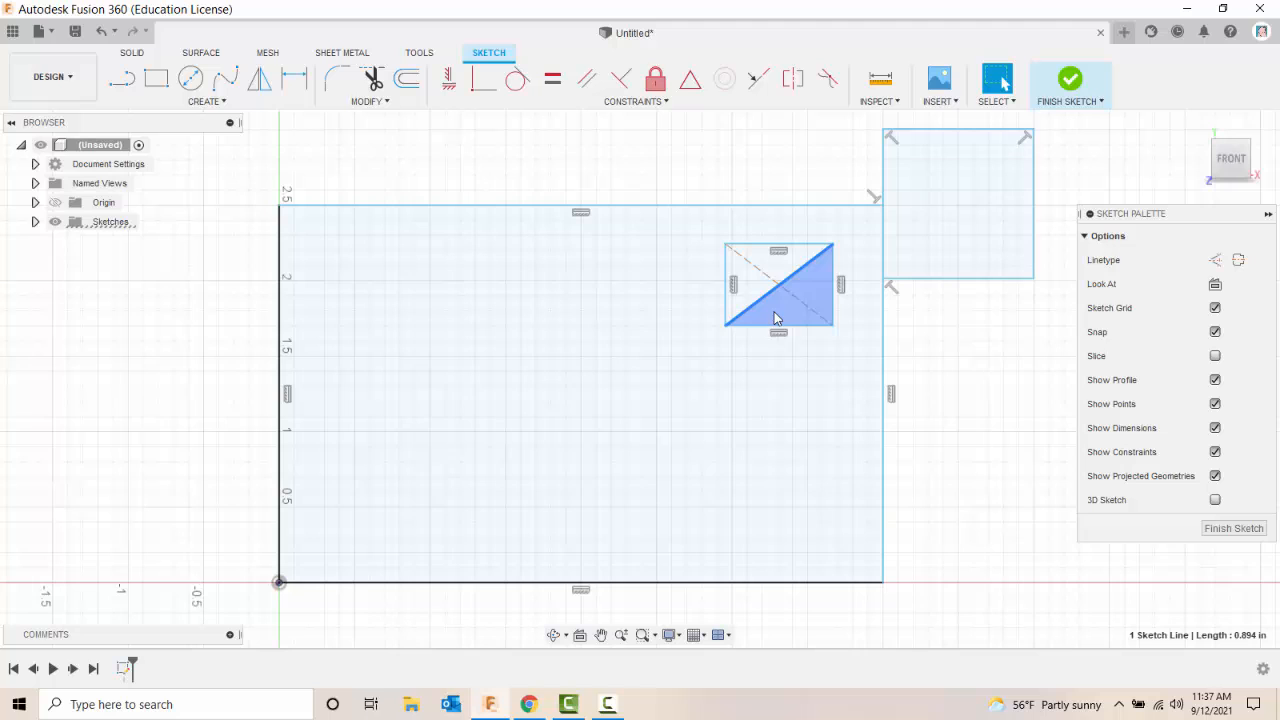
right_click(778, 318)
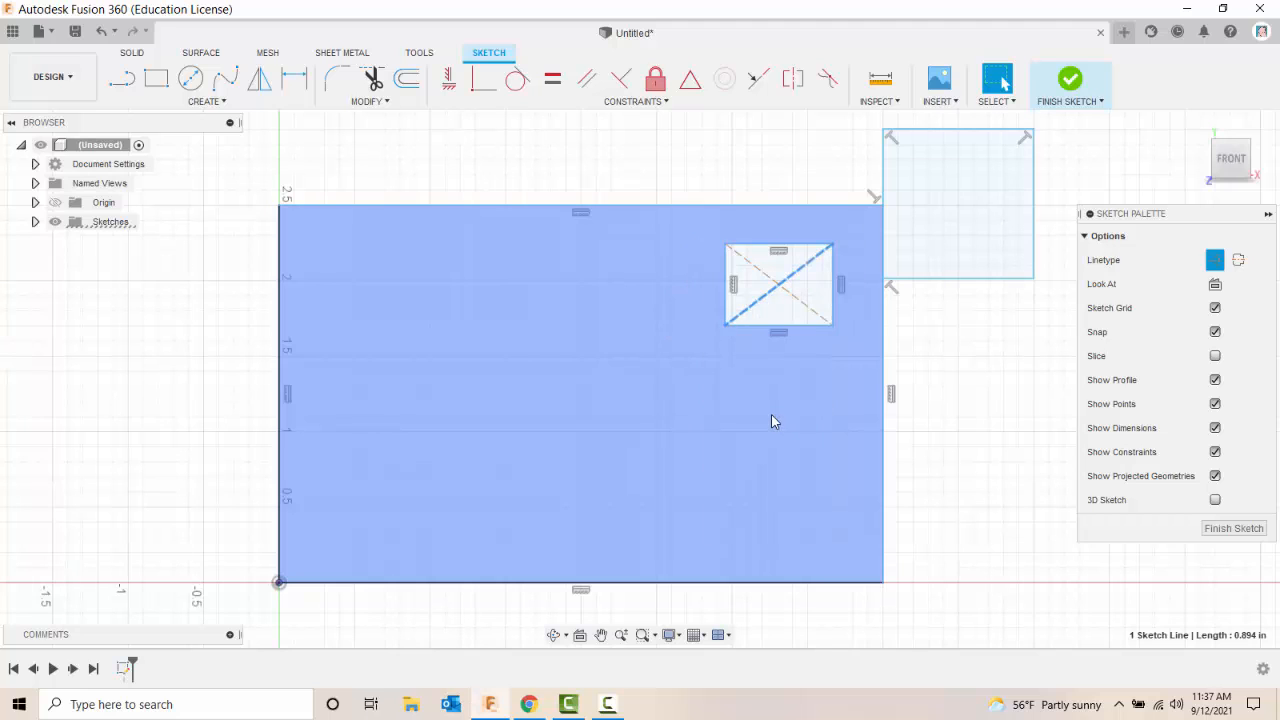
click(1012, 448)
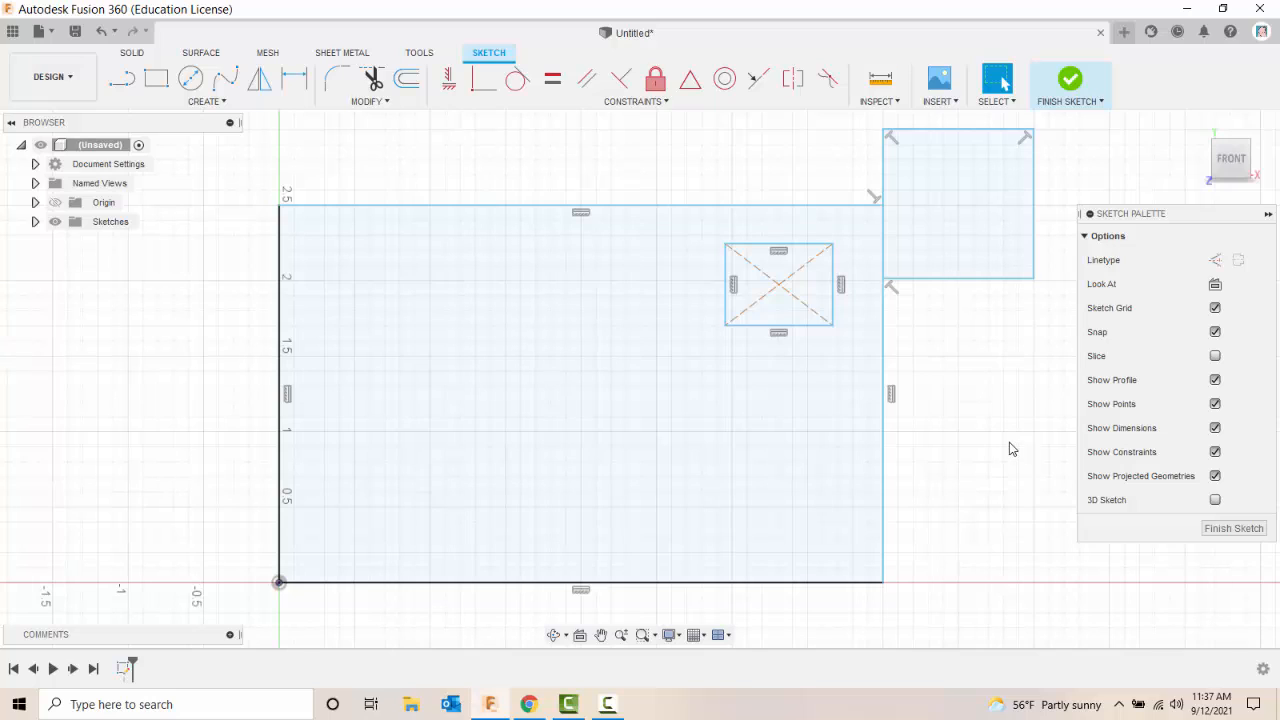
mouse_move(1006, 446)
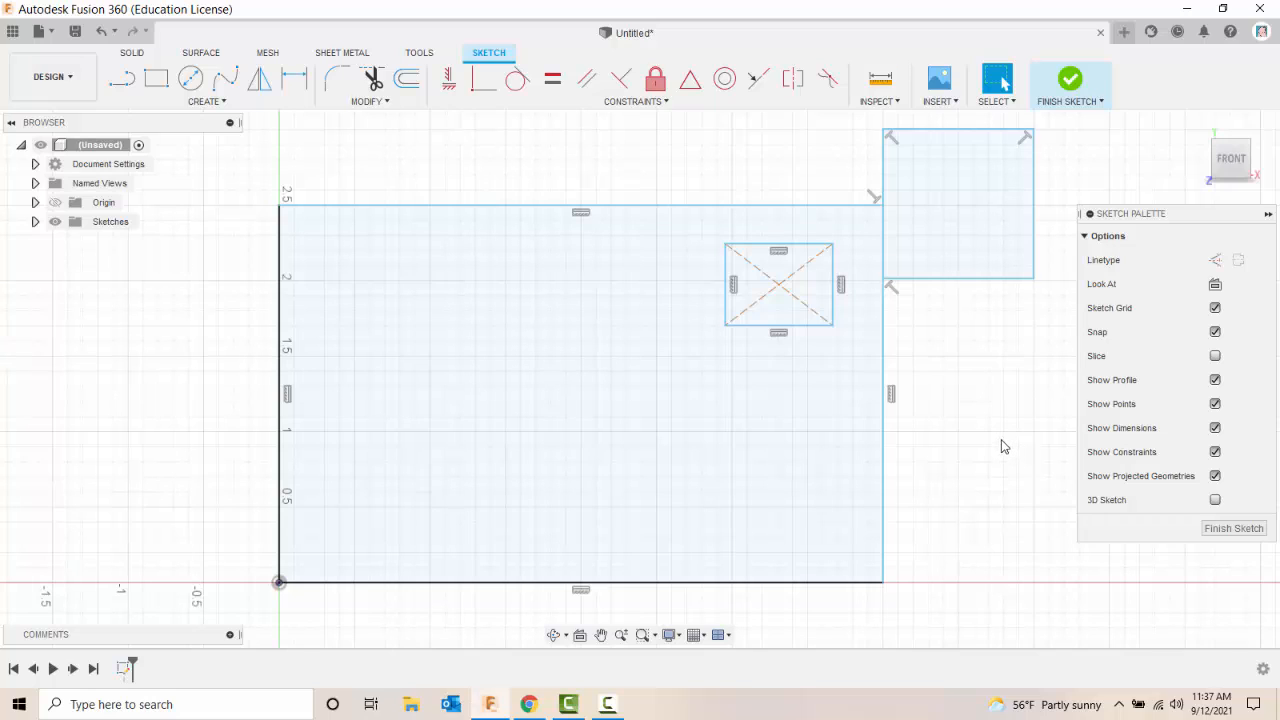
mouse_move(994, 444)
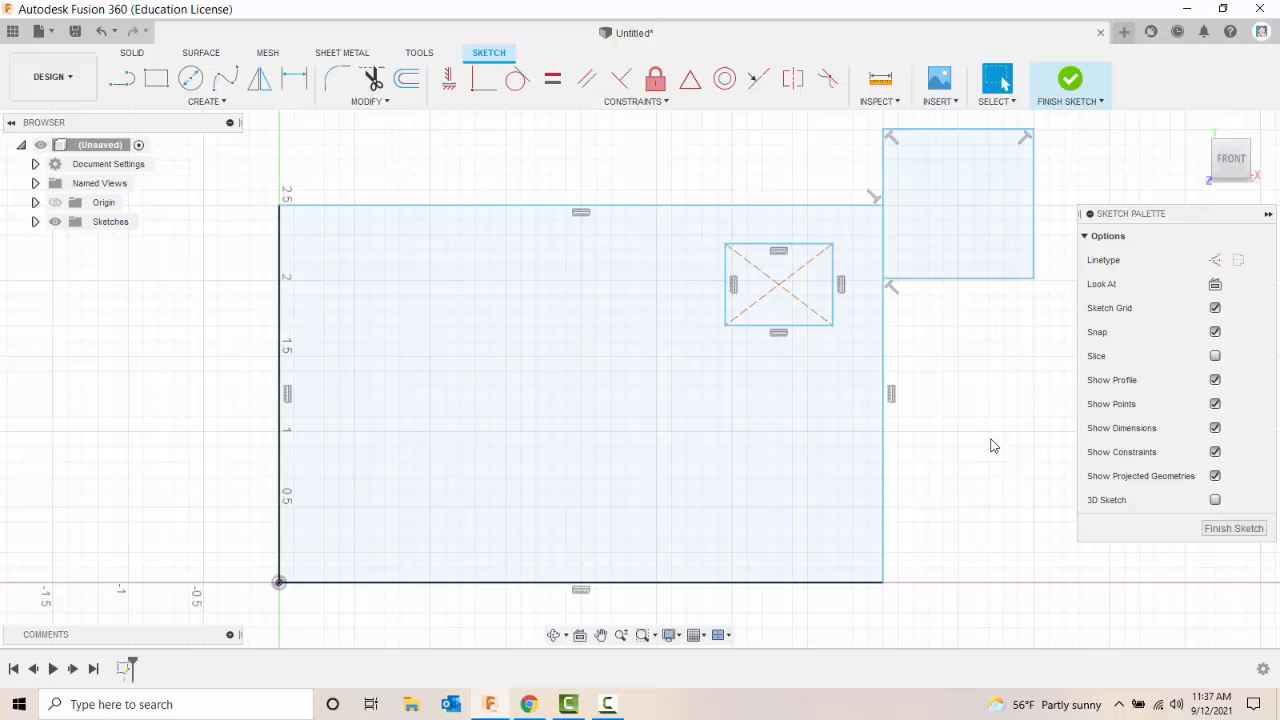